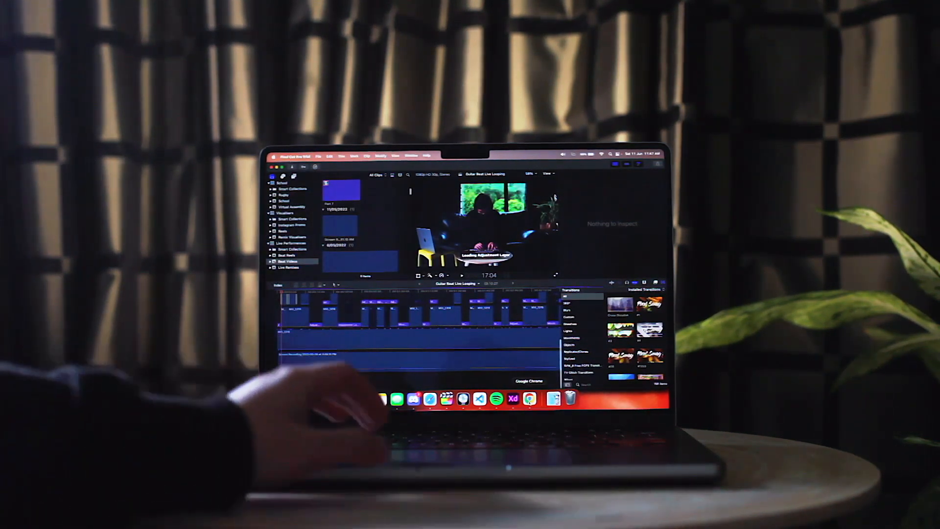
Switch from the Final Cut Pro timeline to the Logic Pro session with its Performance Meter
{"action": "left_click", "coordinate": [527, 397]}
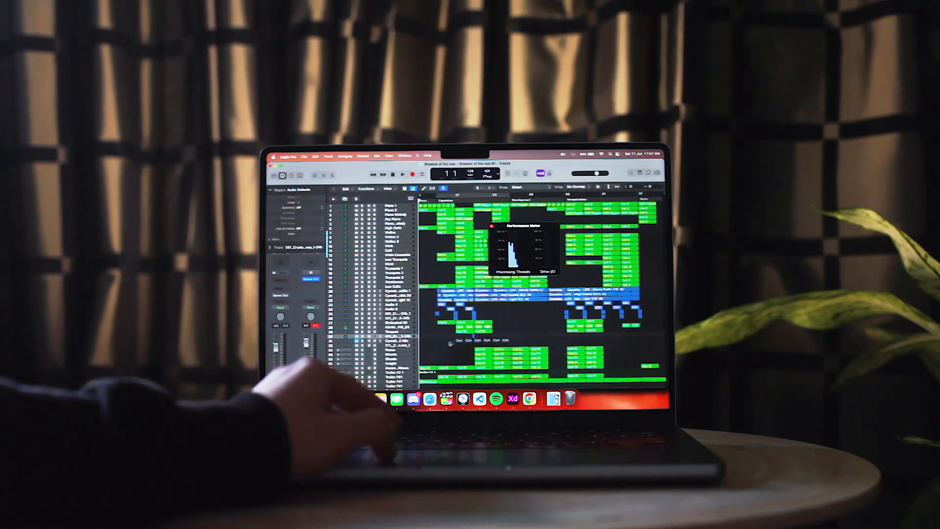
{"action": "left_click", "coordinate": [402, 174]}
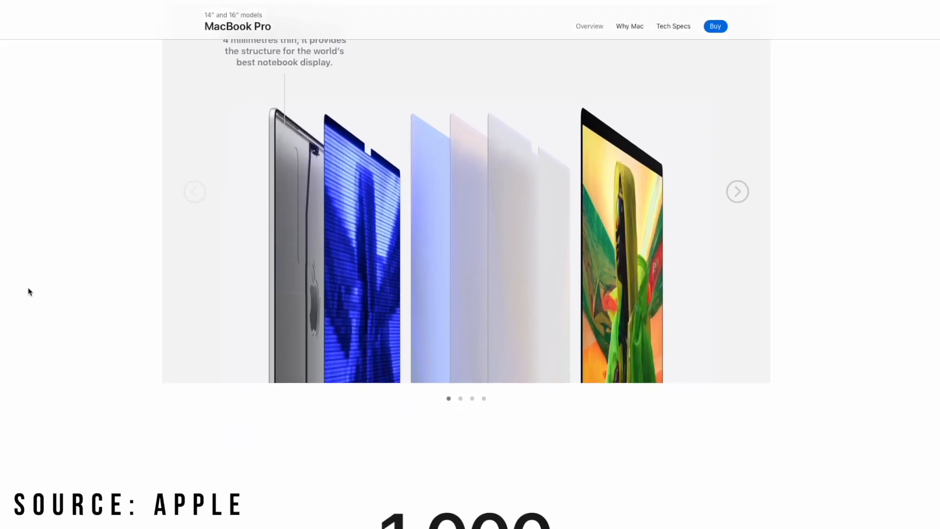
Scroll the MacBook Pro page down to the brightness, contrast and 16.2″/14.2″ resolution figures
{"action": "scroll", "scroll_direction": "down", "scroll_amount": 3}
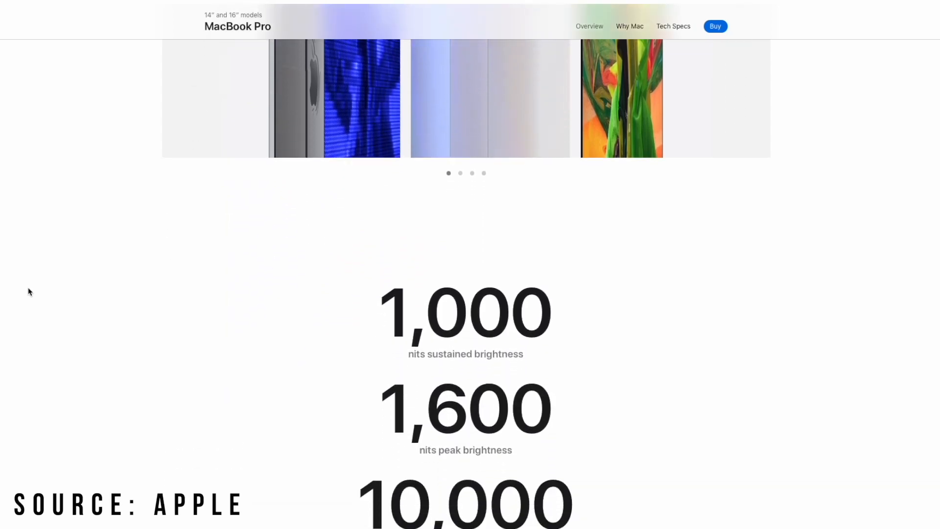
{"action": "scroll", "scroll_direction": "down", "scroll_amount": 3}
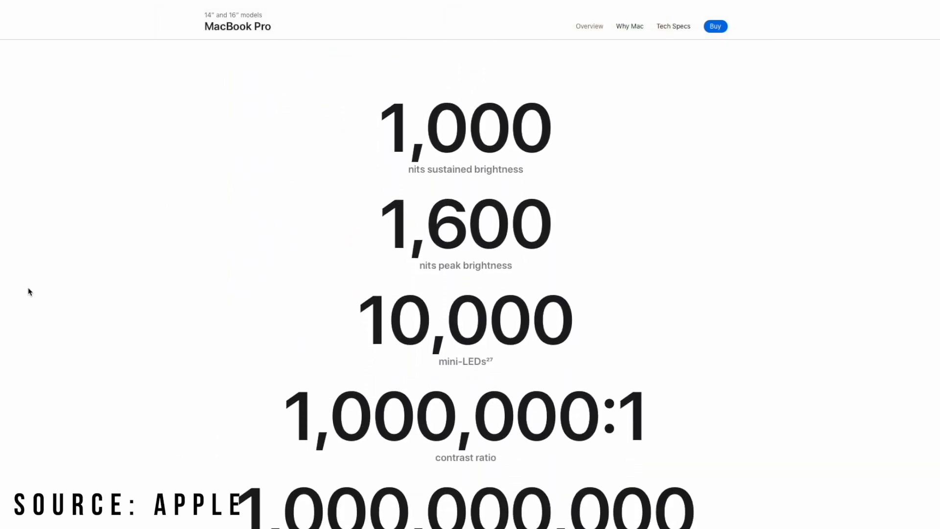
{"action": "scroll", "scroll_direction": "down", "scroll_amount": 3}
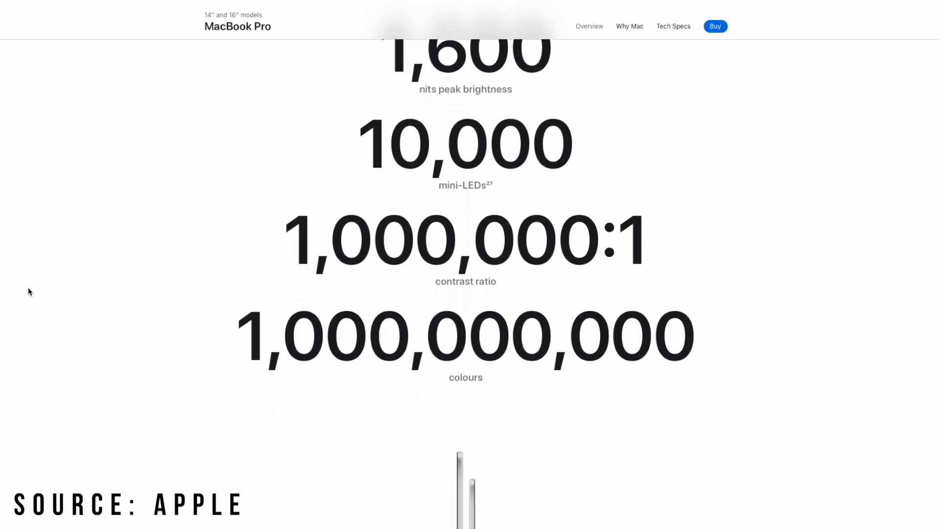
{"action": "scroll", "scroll_direction": "down", "scroll_amount": 3}
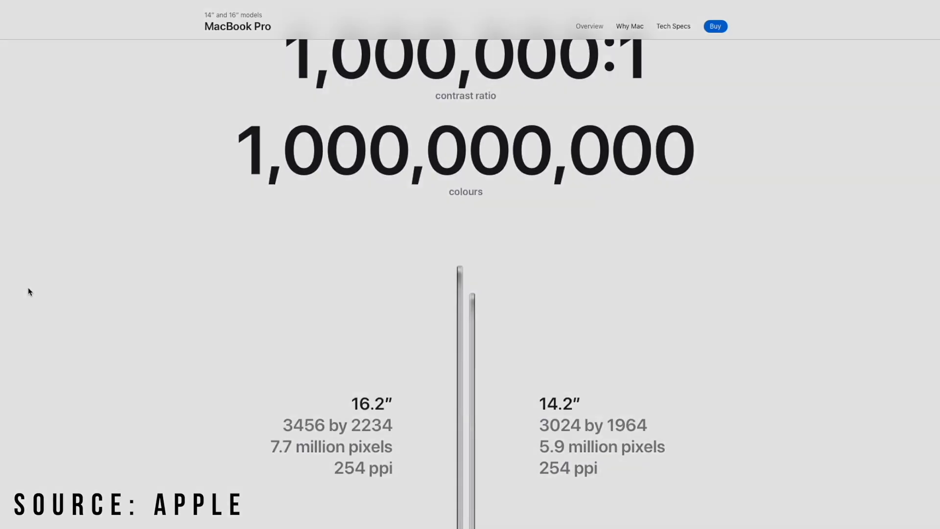